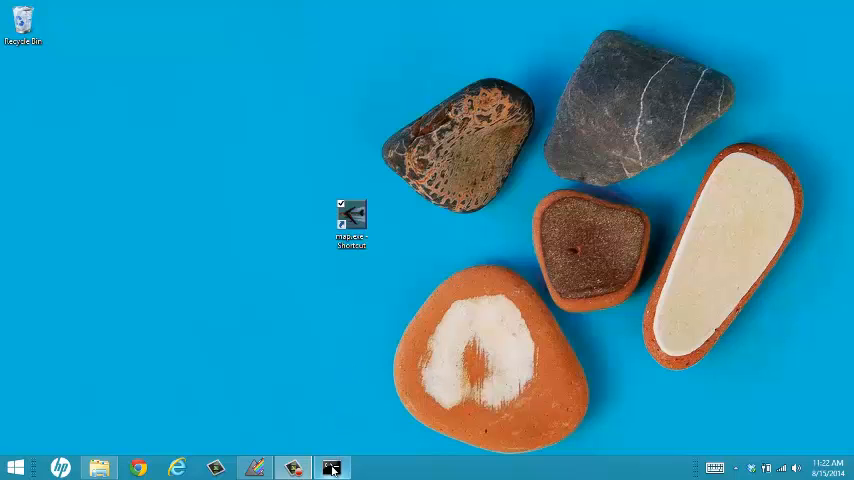
Run ipconfig in Command Prompt to show the IPv4 address 192.168.1.148.
double_click(350, 210)
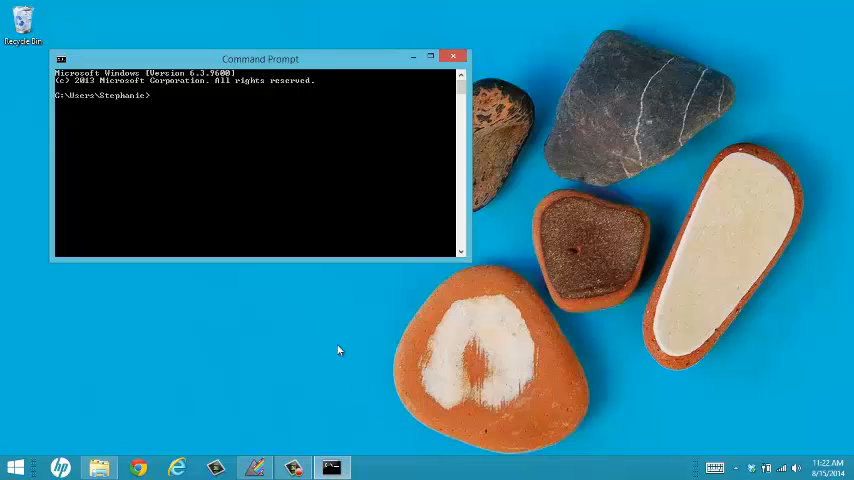
text(ipc)
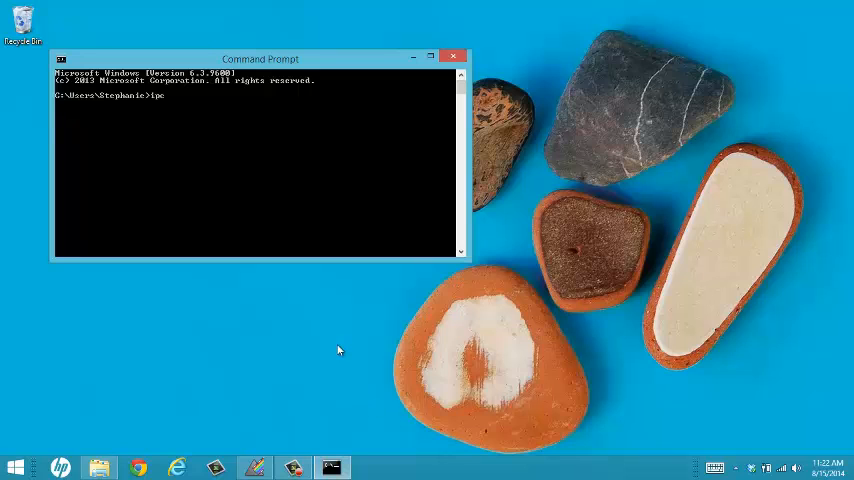
text(on)
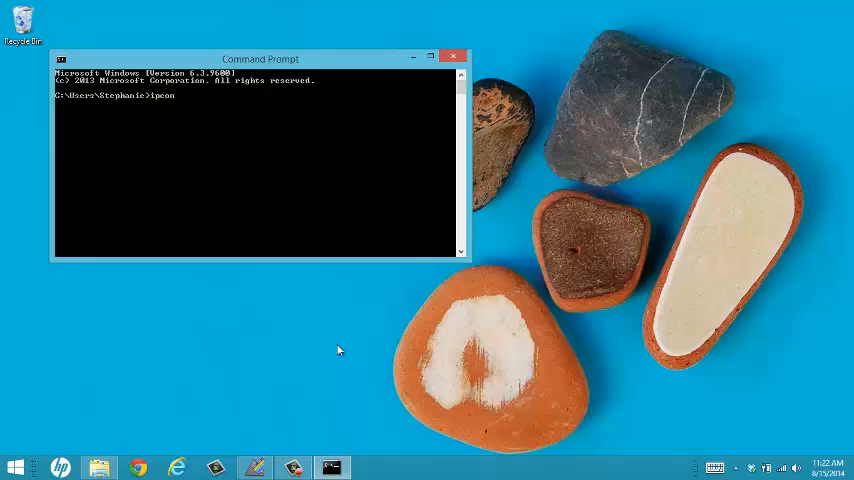
key(Return)
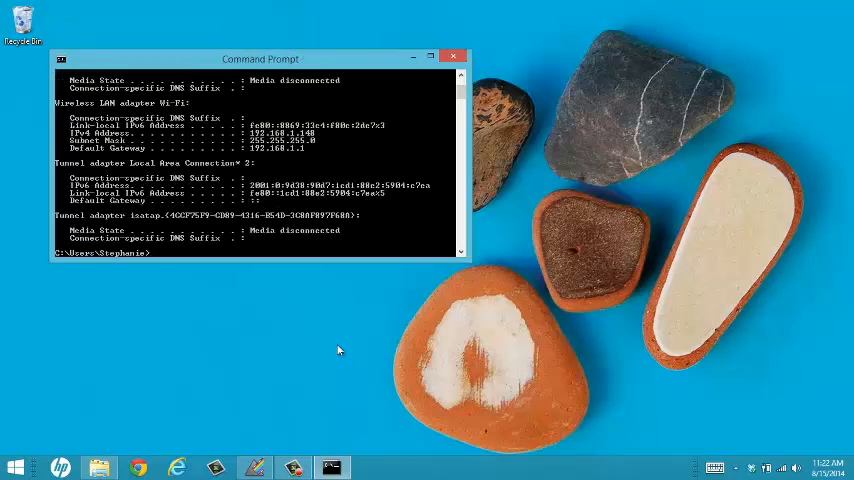
mouse_move(270, 135)
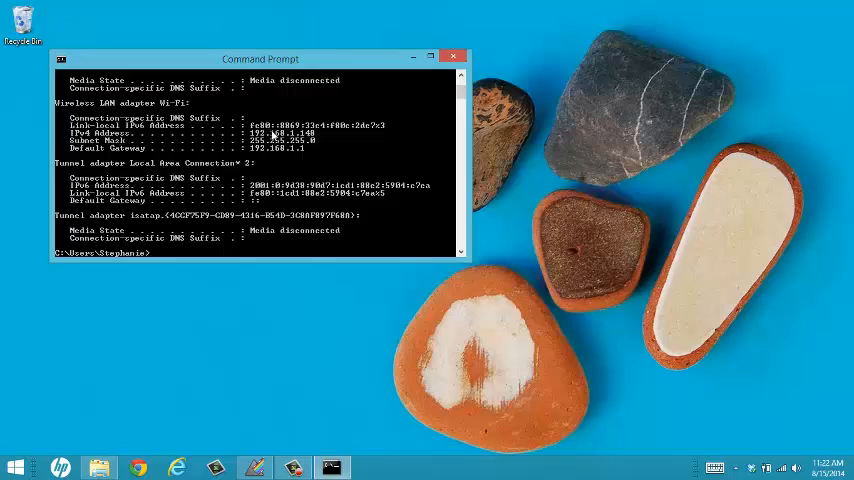
mouse_move(405, 3)
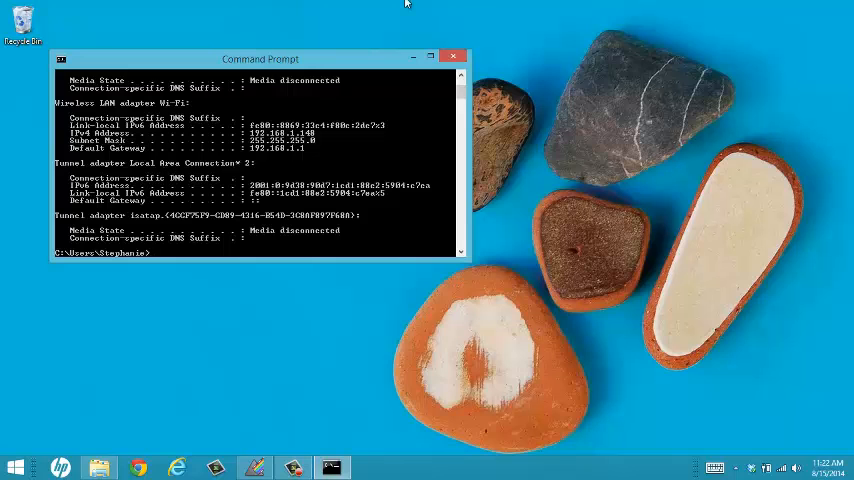
Launch map.exe and host the Serengeti Rehearsal scenario over the network as player 'Host'.
click(453, 57)
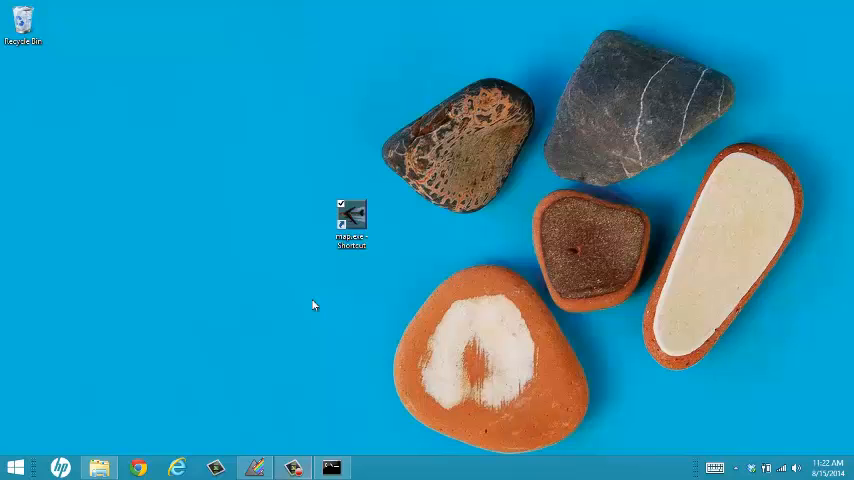
mouse_move(349, 222)
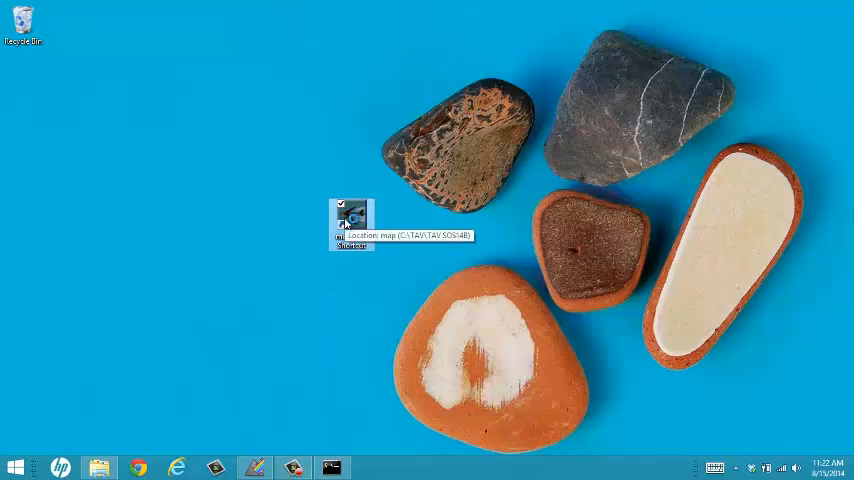
double_click(345, 220)
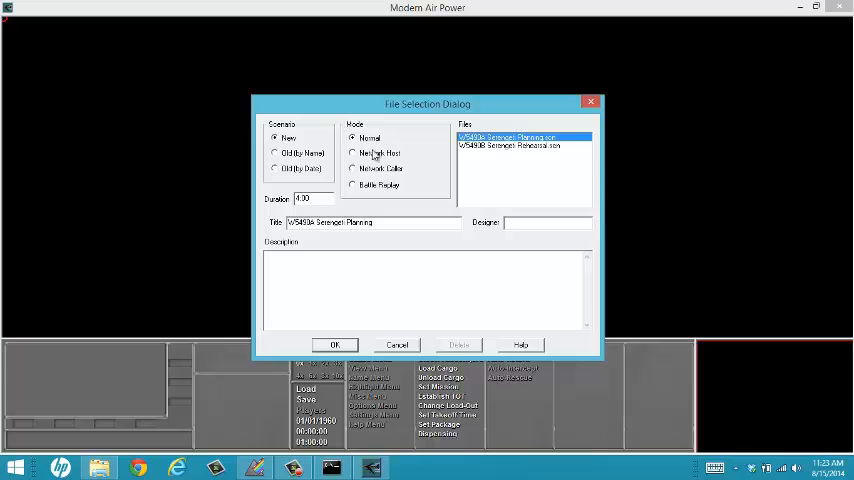
click(510, 145)
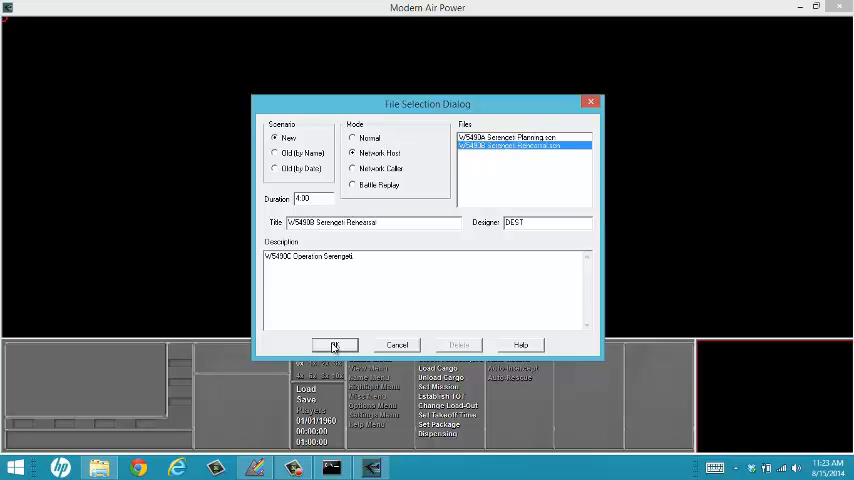
click(335, 345)
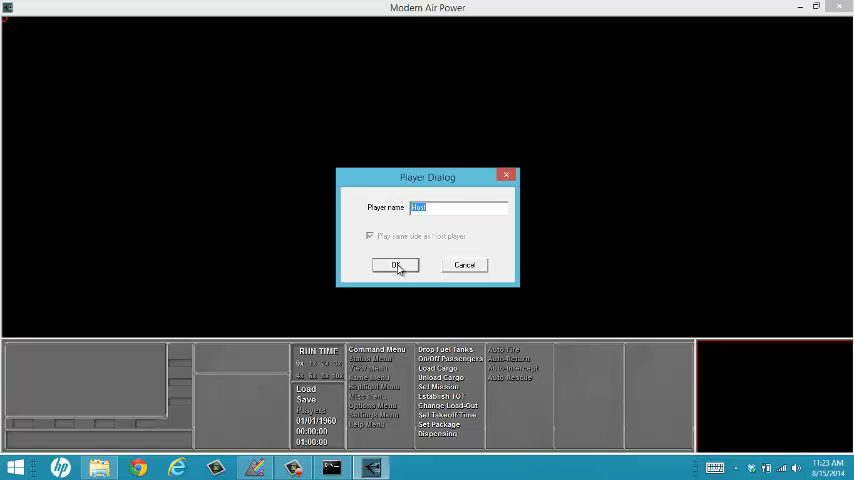
click(395, 265)
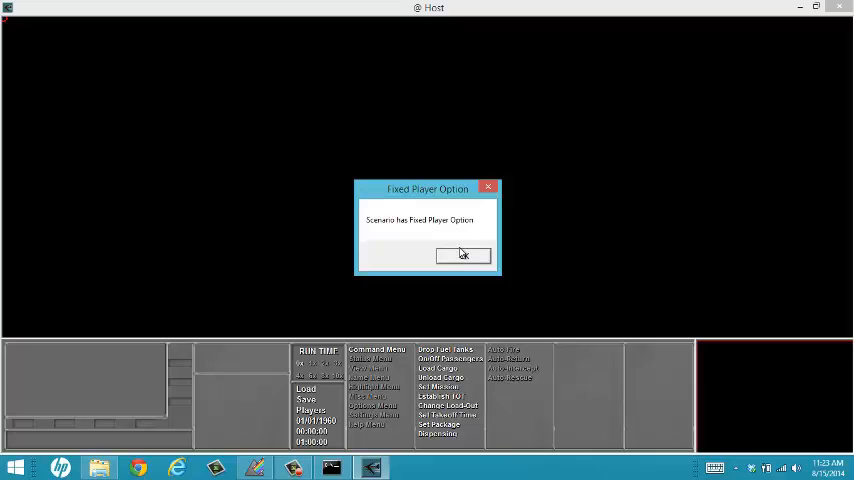
Acknowledge the fixed-player notice and set the auto save folder to C:\TAV.
click(463, 255)
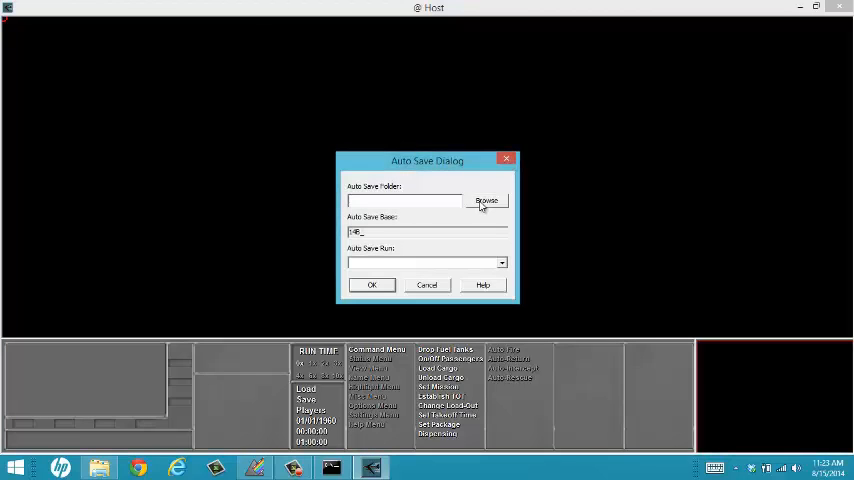
click(485, 201)
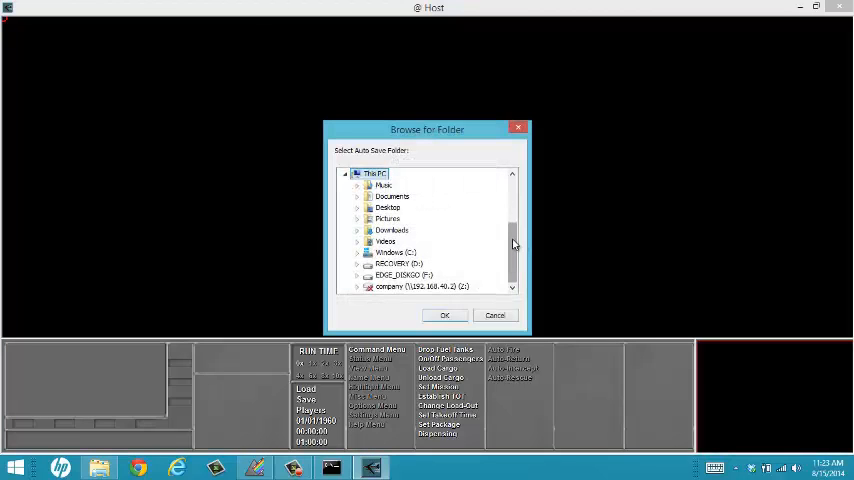
click(357, 252)
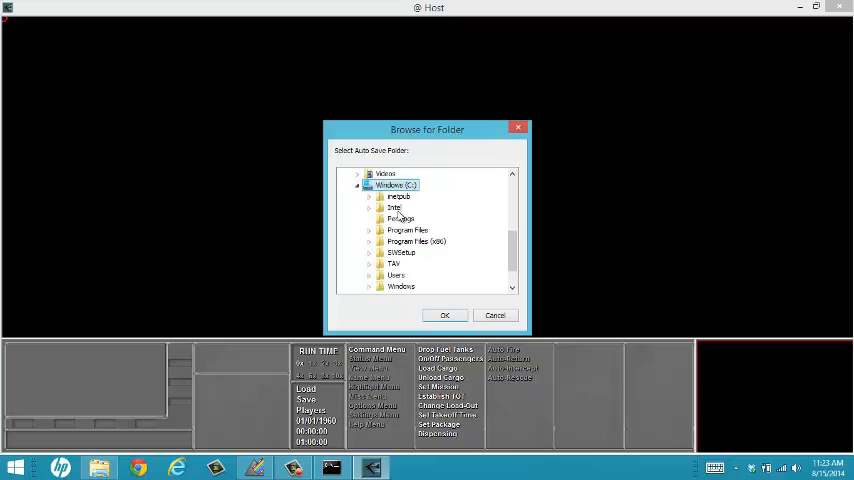
click(382, 264)
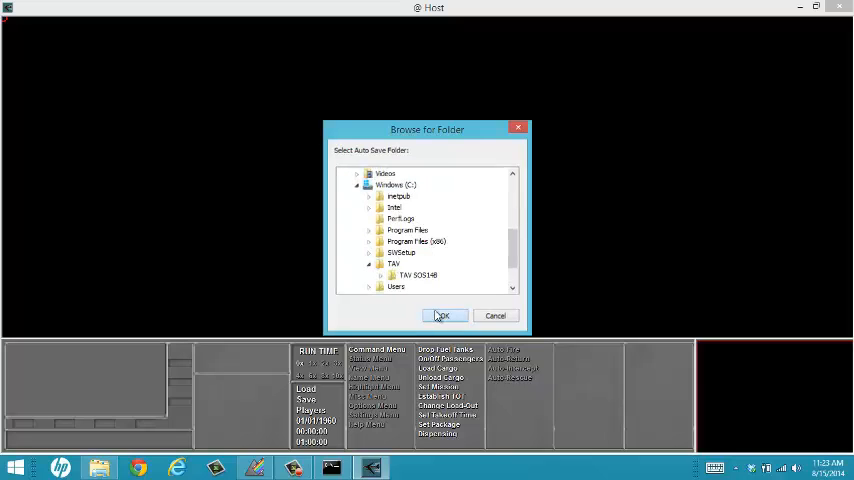
click(443, 315)
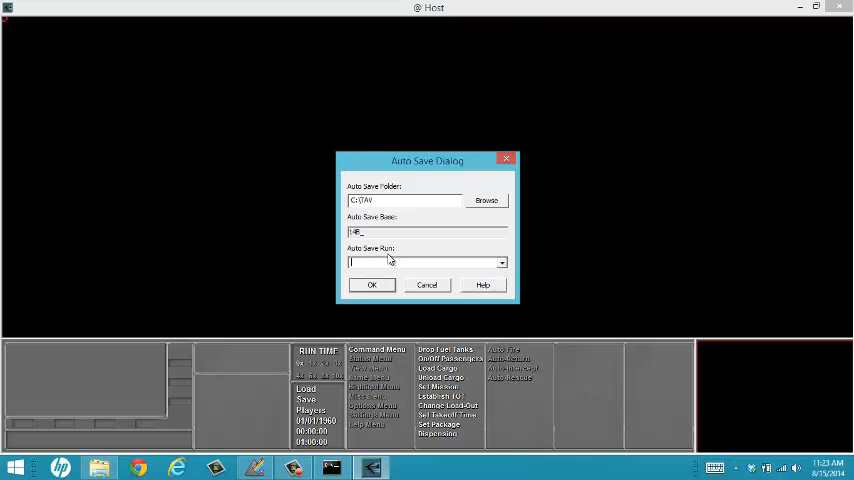
click(371, 285)
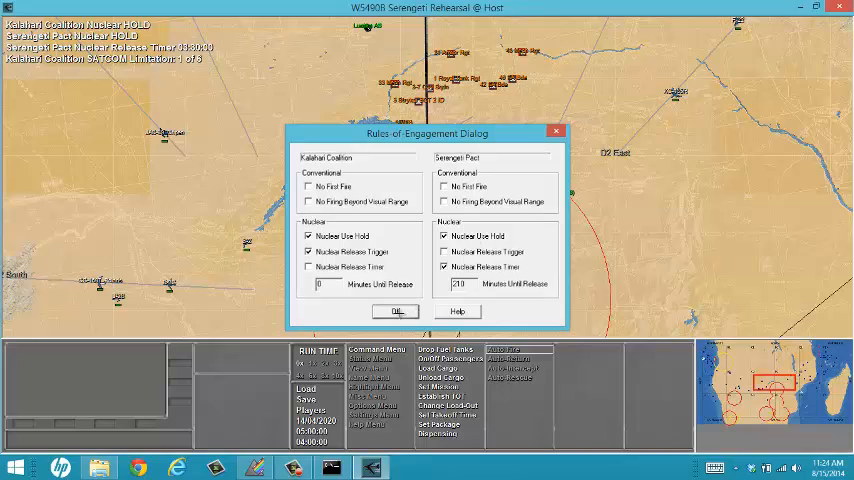
Accept the Rules-of-Engagement settings and show the Multi-Player player list.
click(396, 311)
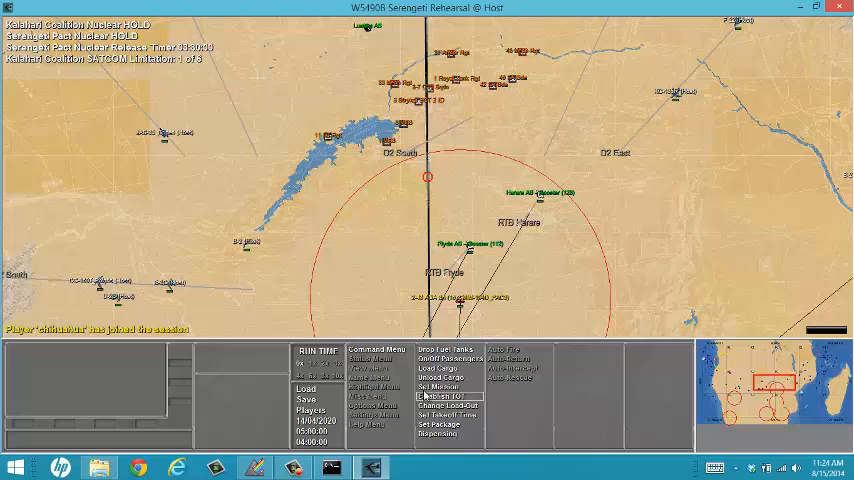
click(311, 410)
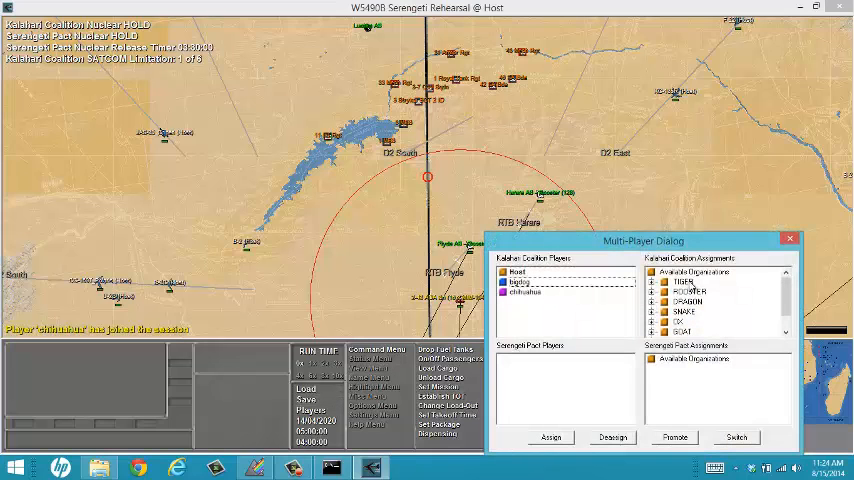
Assign TIGER to bigdog and DRAGON to chihuahua, then close the Multi-Player dialog.
click(688, 282)
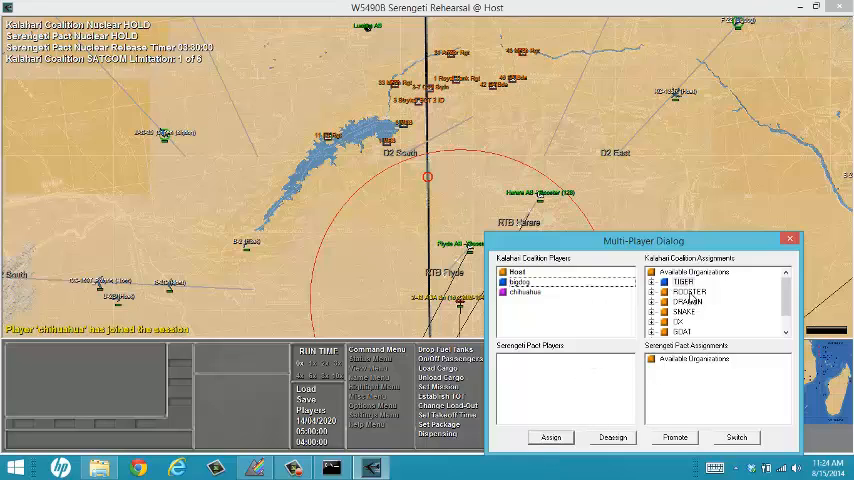
click(522, 292)
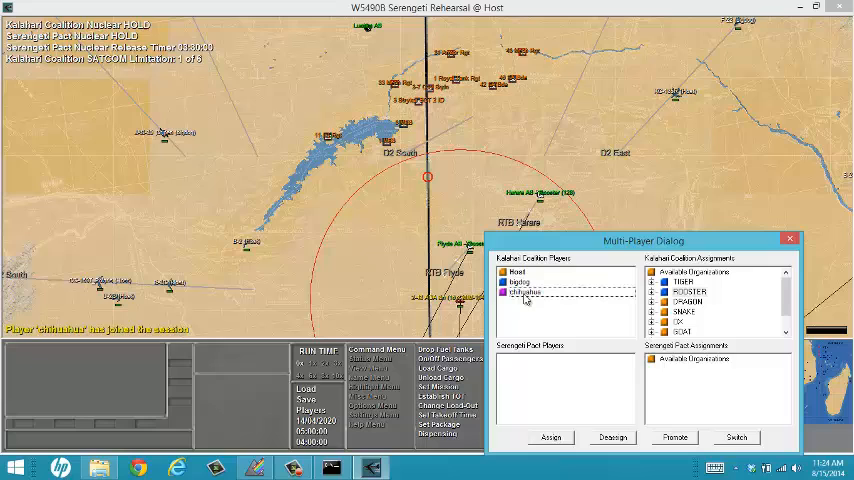
click(689, 300)
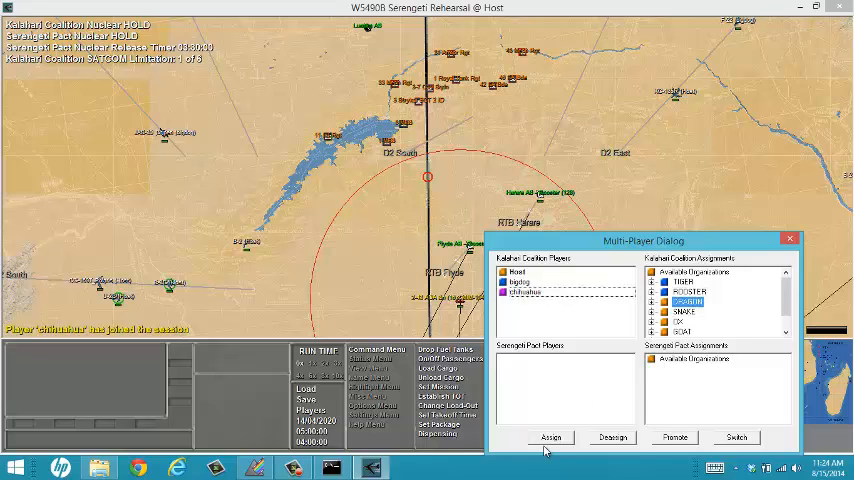
click(687, 312)
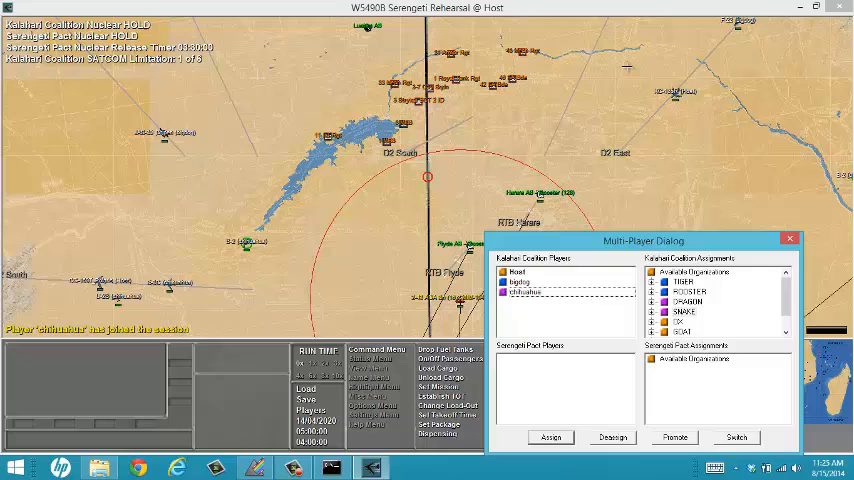
mouse_move(570, 424)
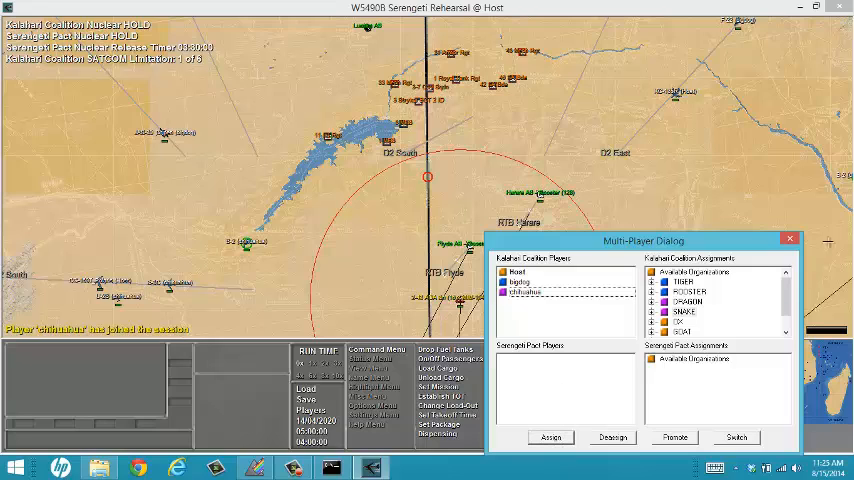
click(789, 239)
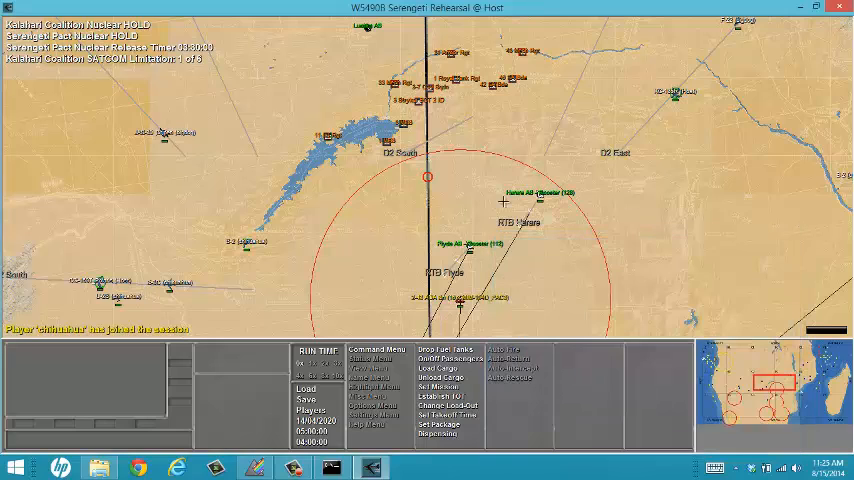